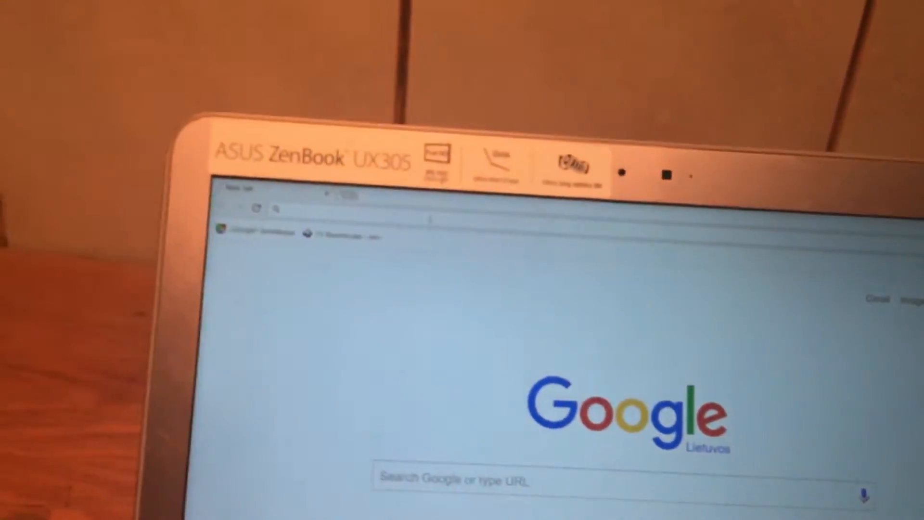
Step: Search Google for "odin" and scroll the results to the odindownload.com link
type("odin")
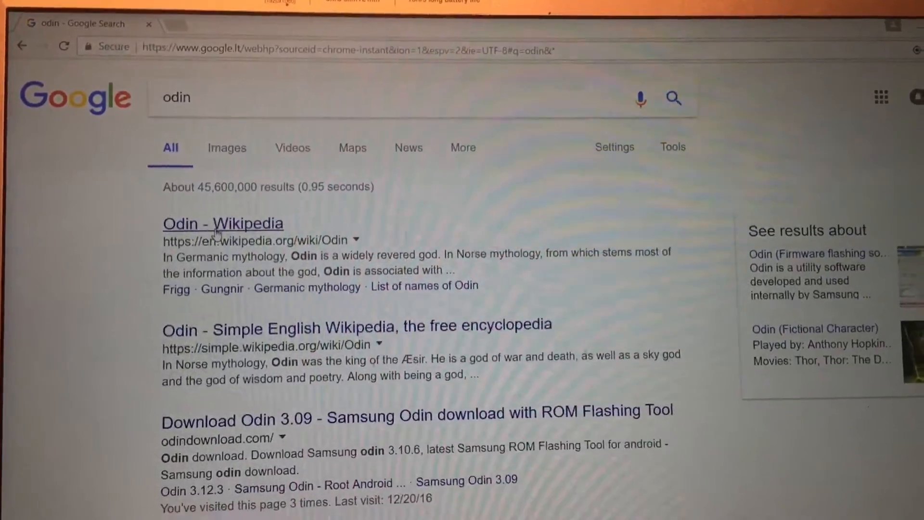
scroll("down", 3)
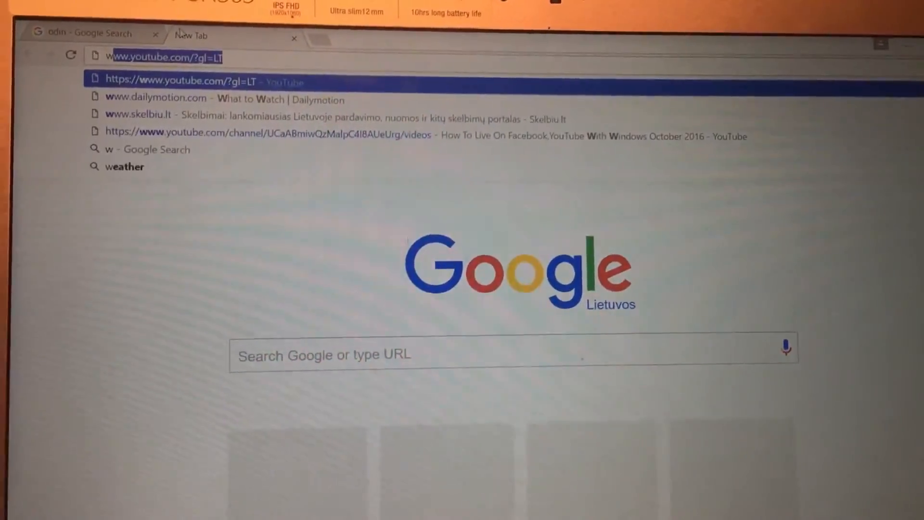
type("wix")
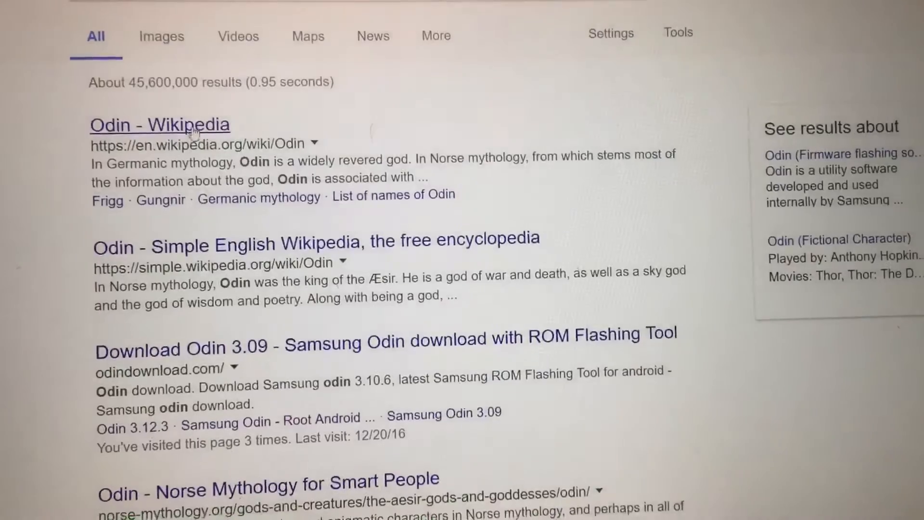
scroll("down", 3)
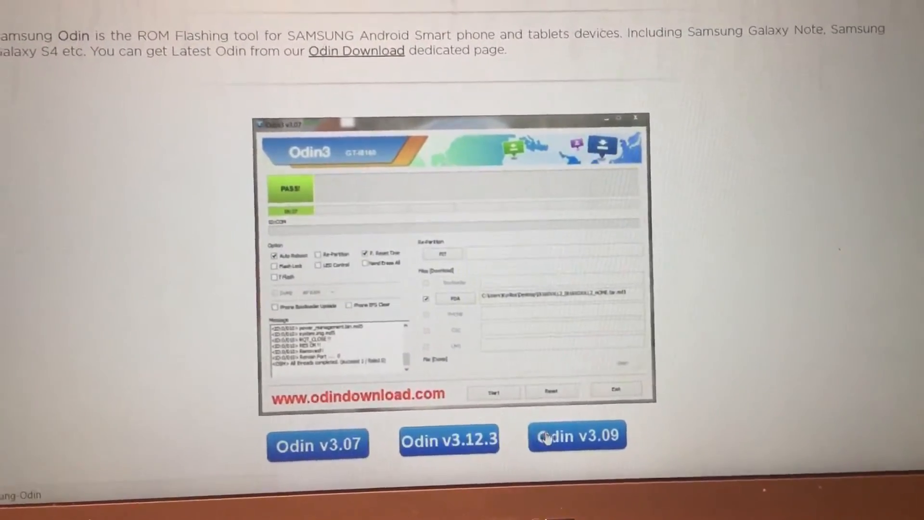
Step: Reach the odindownload.com page with direct downloads for Odin 3.12.3 and 3.11.1
left_click(576, 437)
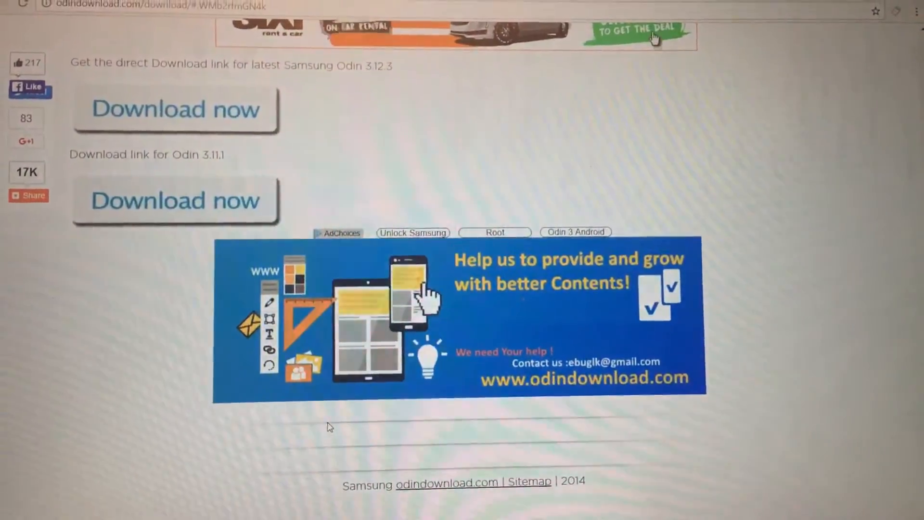
scroll("up", 3)
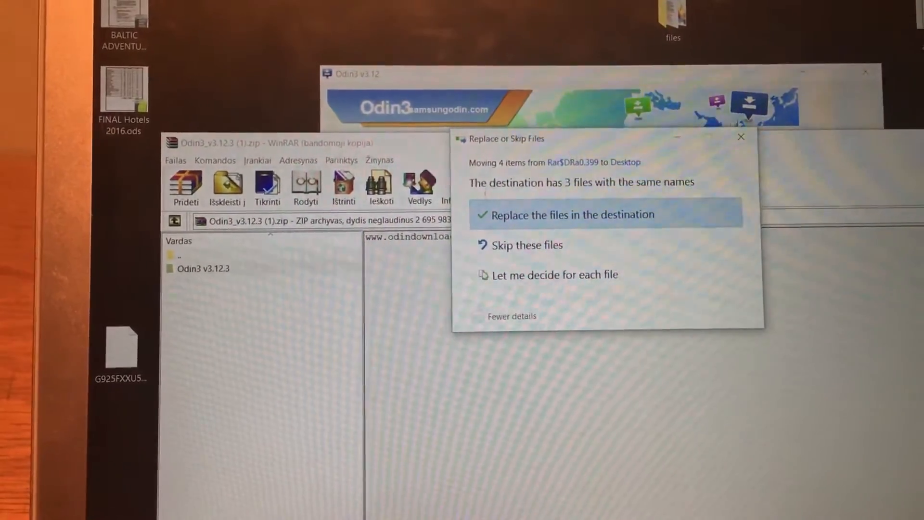
Step: Replace the same-named desktop files when extracting the Odin3 v3.12.3 archive
left_click(572, 215)
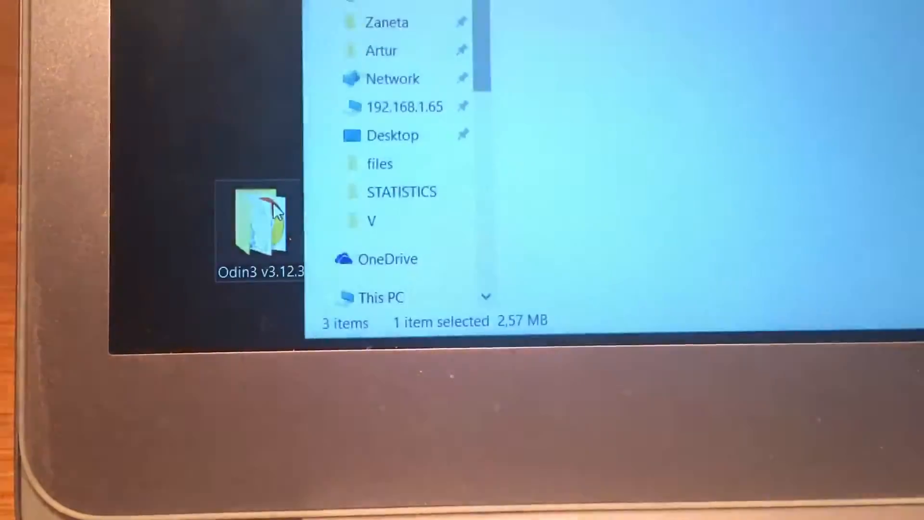
Step: Run Odin3.exe from the extracted Odin3 v3.12.3 folder as administrator
double_click(259, 221)
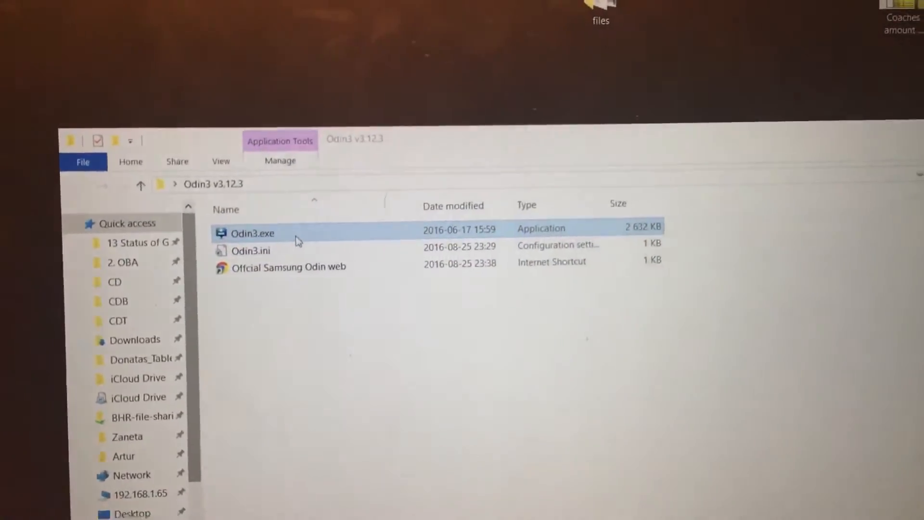
right_click(252, 233)
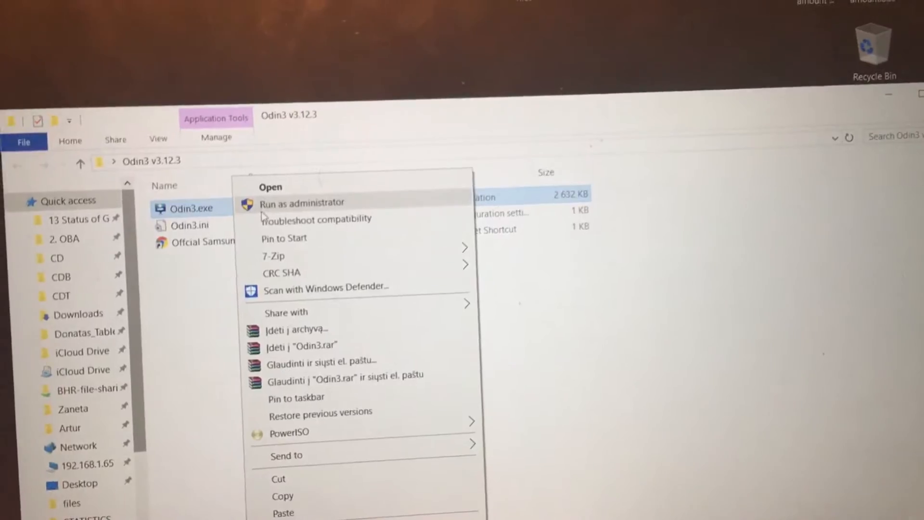
left_click(301, 203)
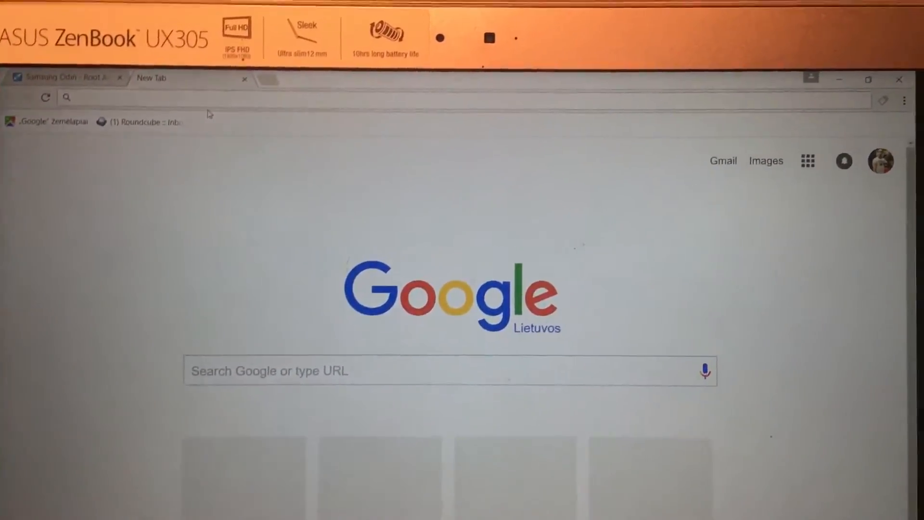
Step: On sammobile.com Firmware, look up the Galaxy S6 edge (SM-G925F) model's firmware
type("sammobiles")
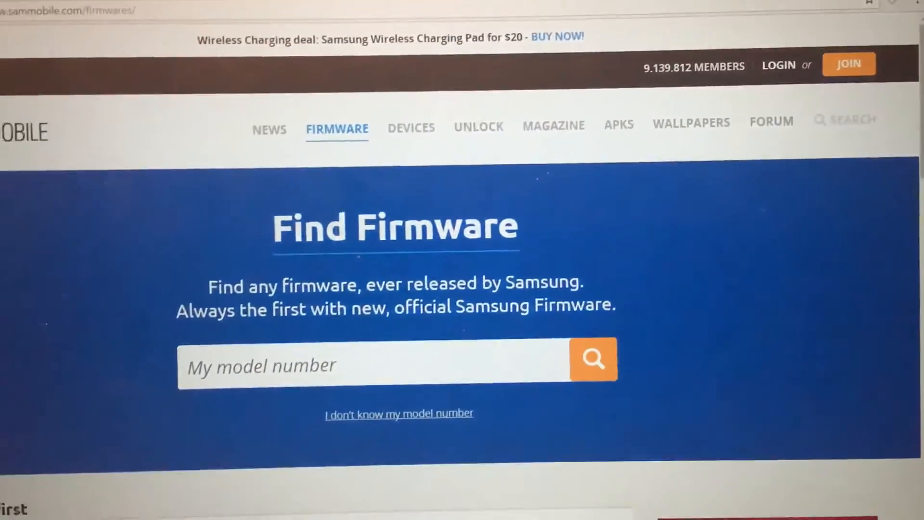
type("S")
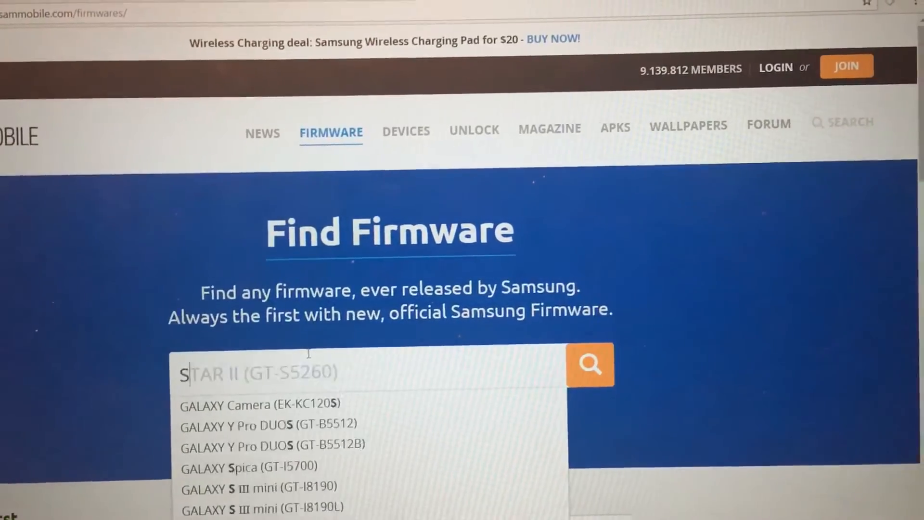
type("S6 EDGE")
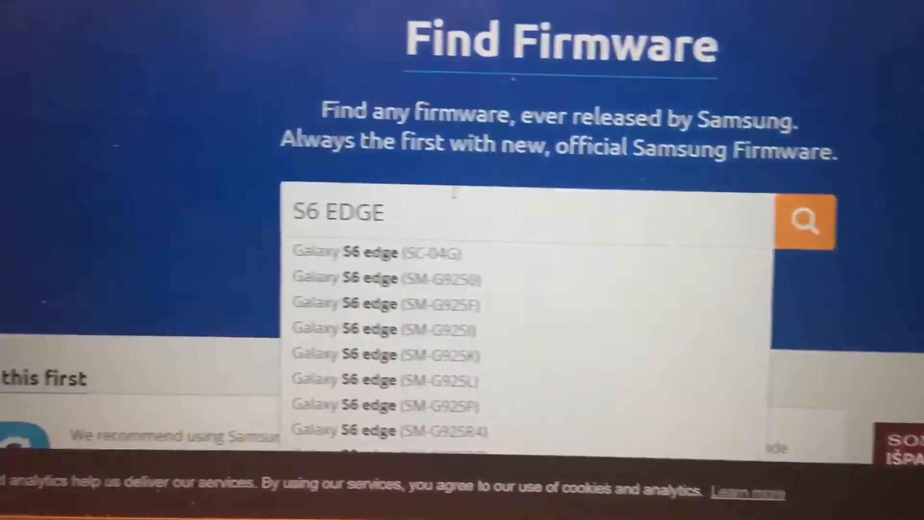
scroll("down", 3)
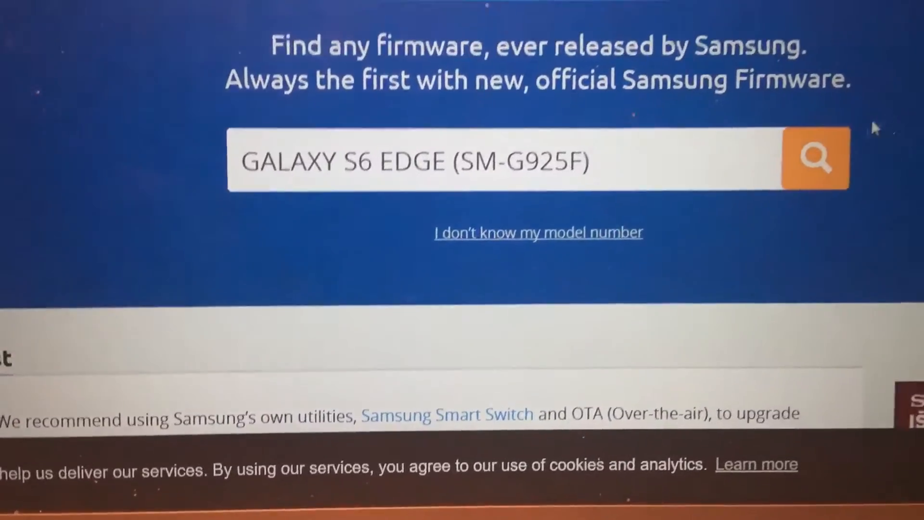
scroll("down", 3)
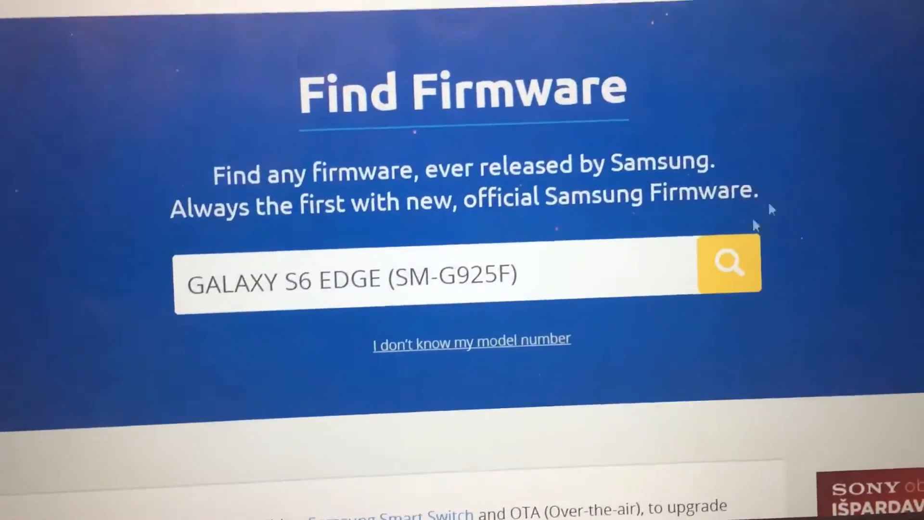
left_click(729, 264)
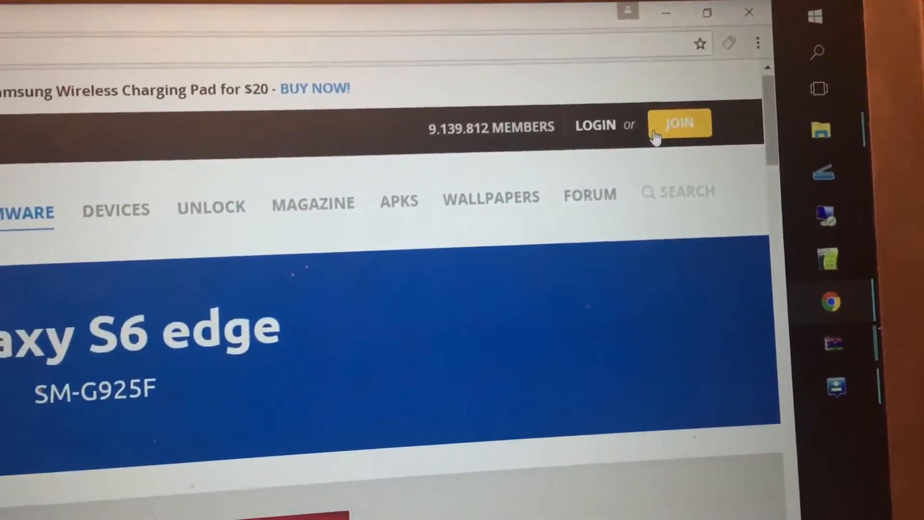
scroll("down", 3)
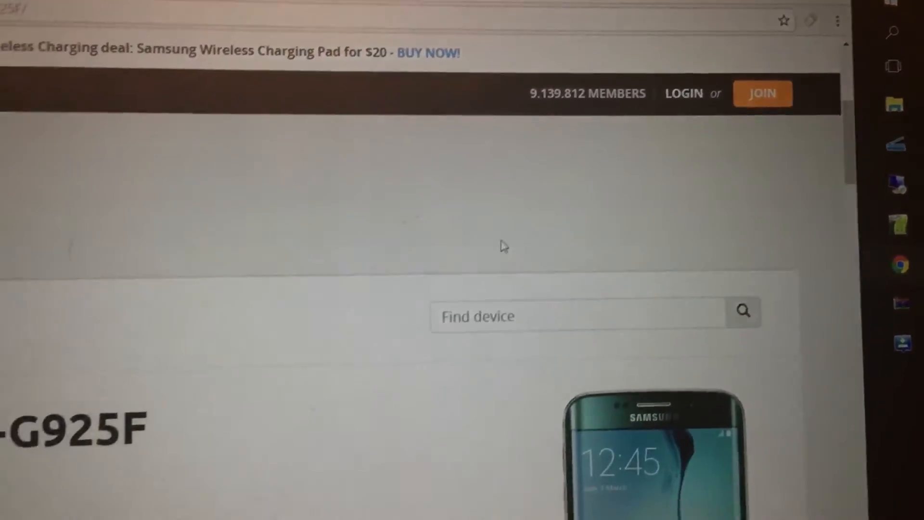
scroll("down", 3)
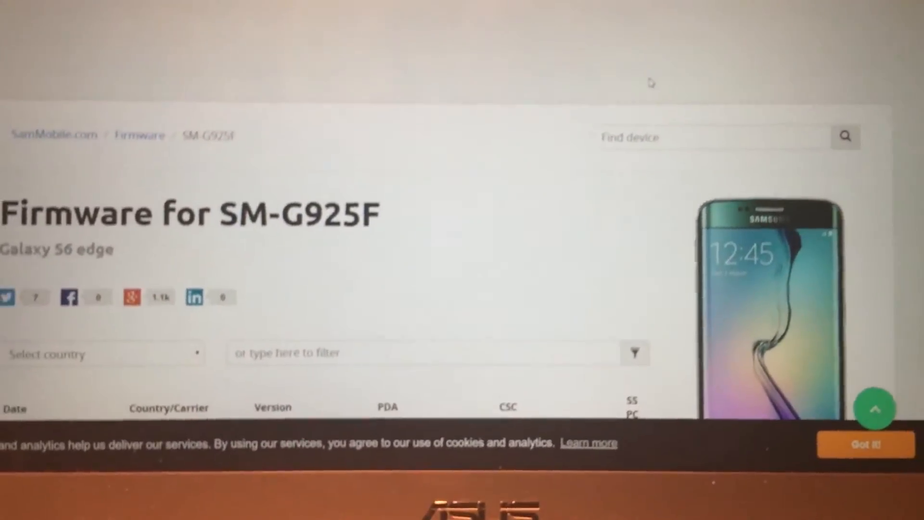
scroll("down", 3)
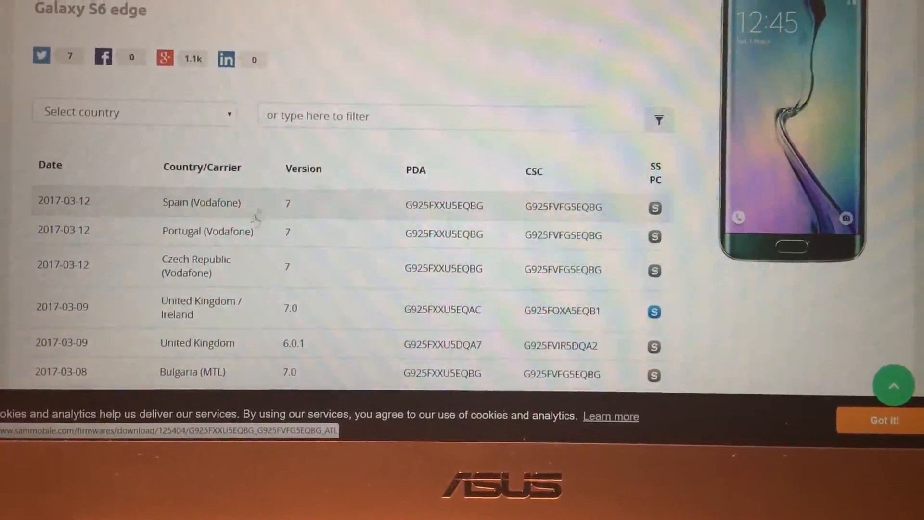
scroll("down", 3)
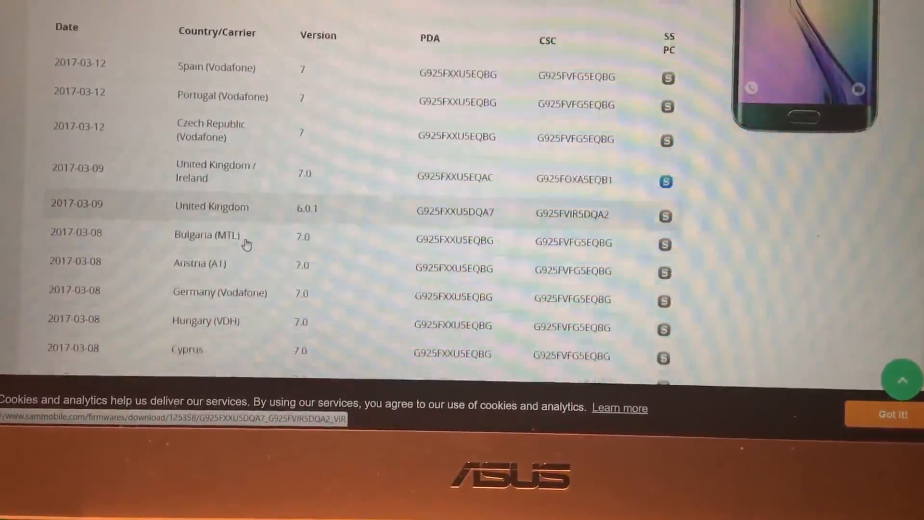
scroll("down", 3)
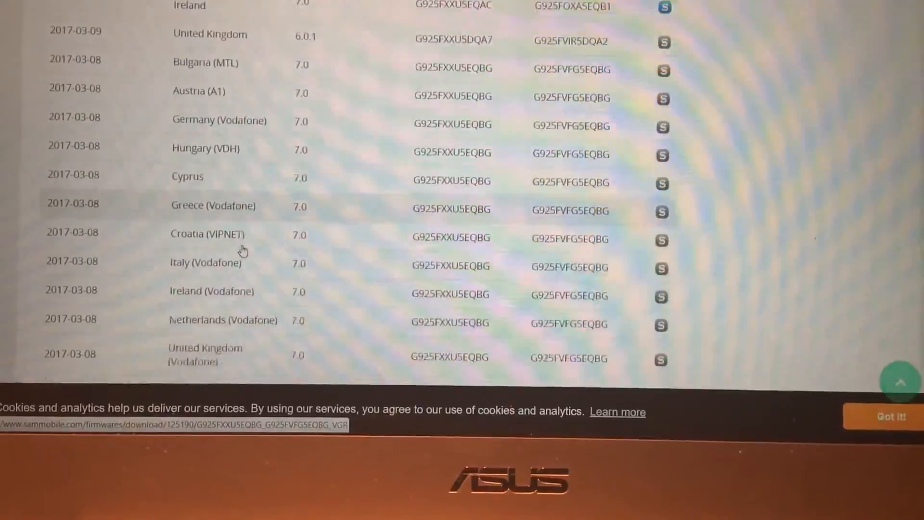
scroll("down", 3)
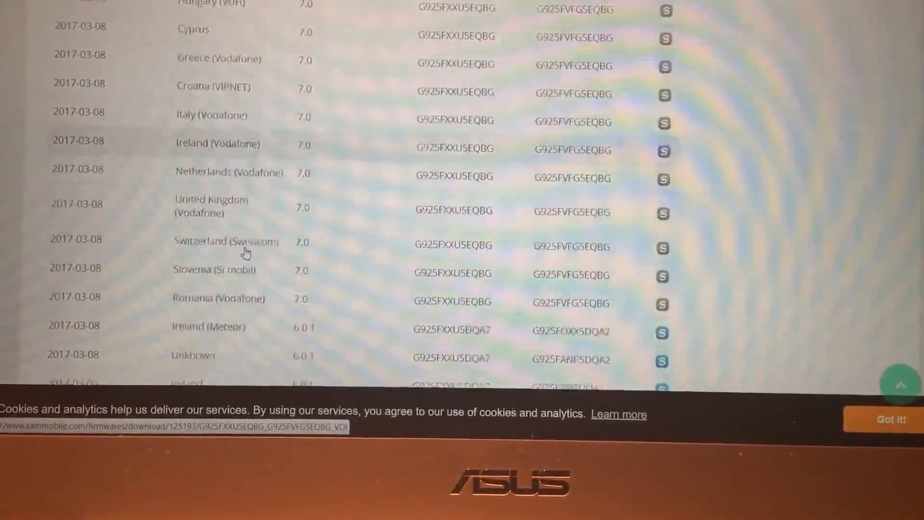
scroll("down", 3)
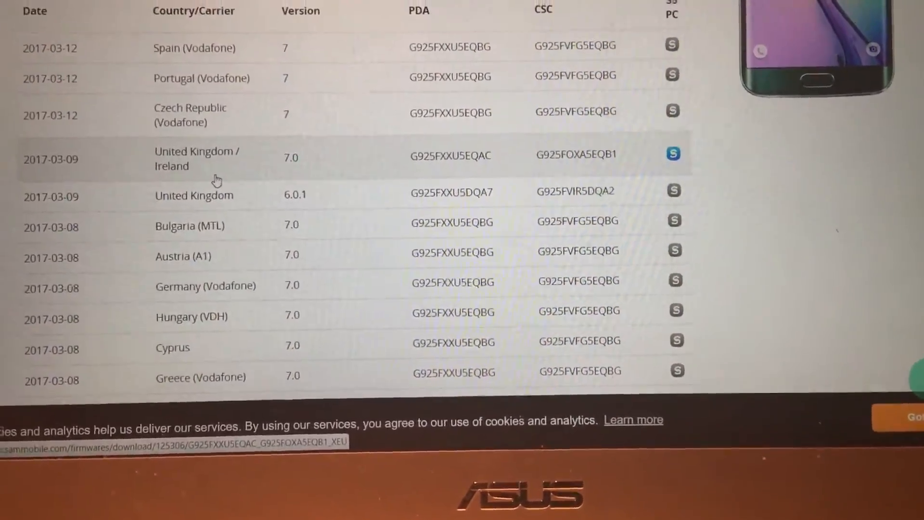
scroll("down", 3)
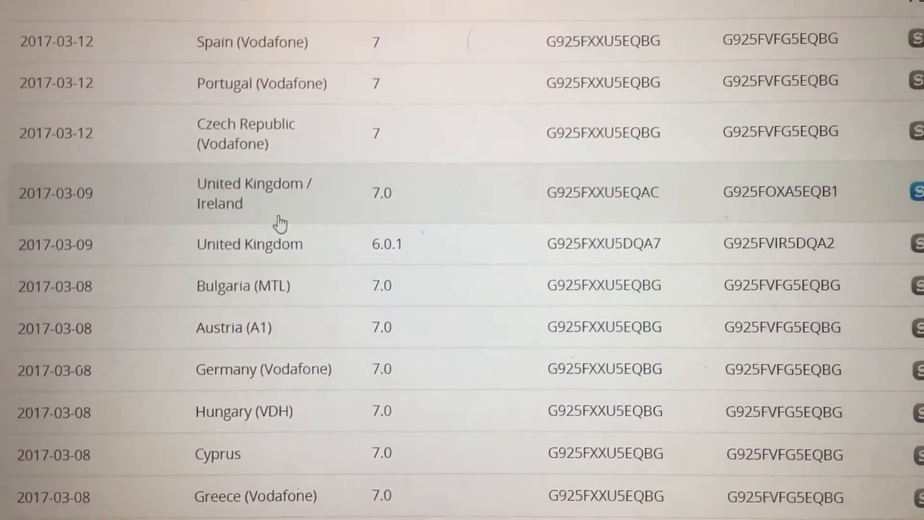
scroll("down", 3)
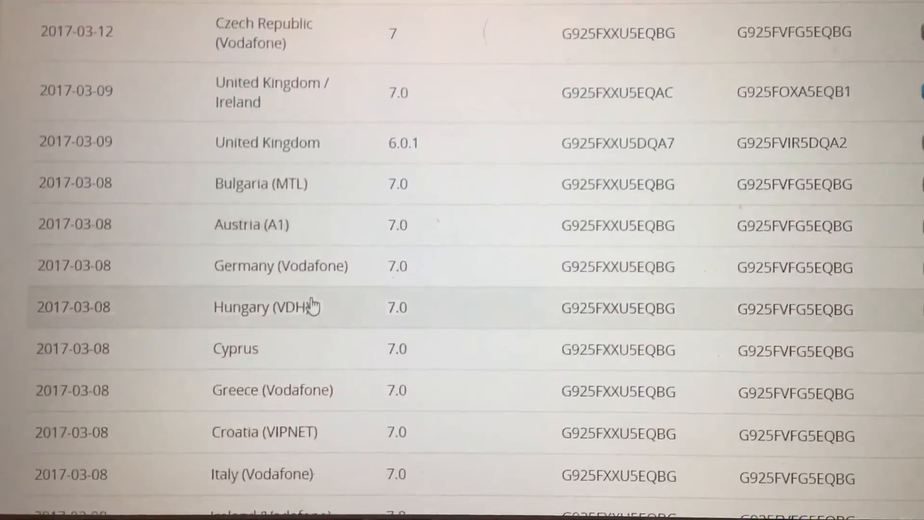
scroll("down", 3)
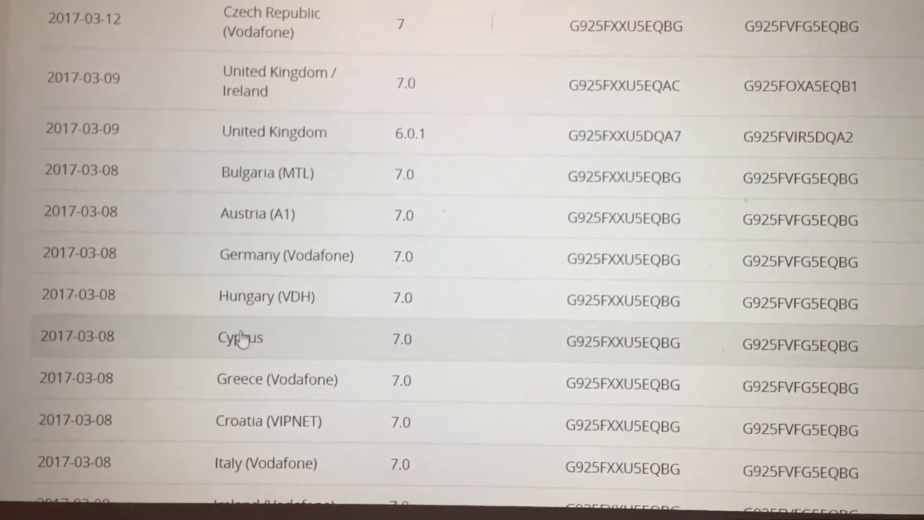
scroll("down", 3)
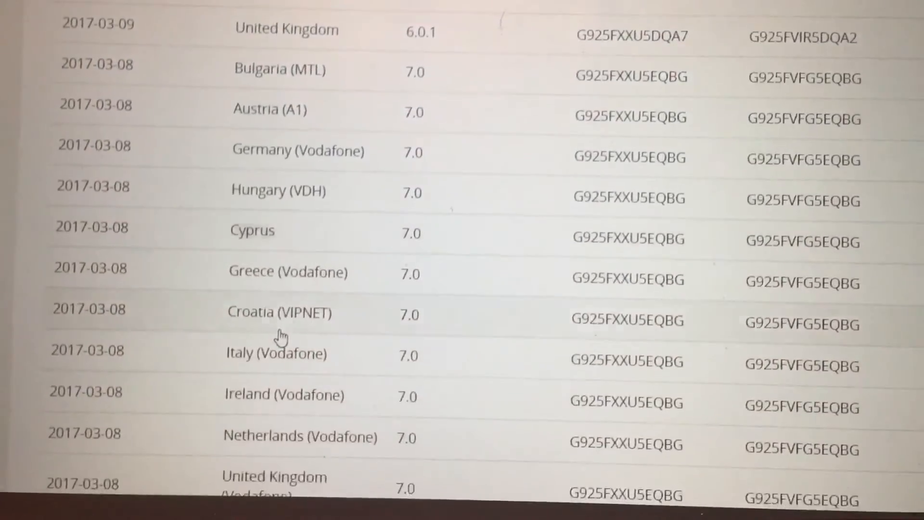
scroll("down", 3)
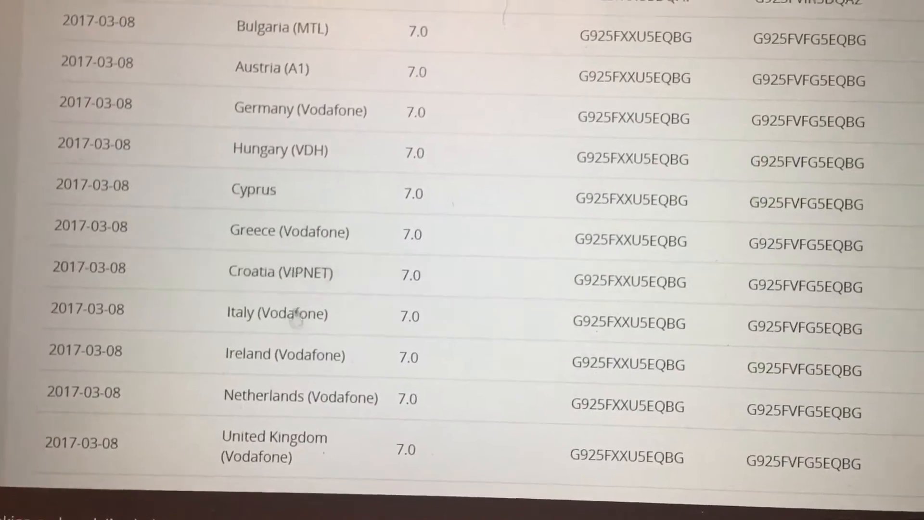
scroll("down", 3)
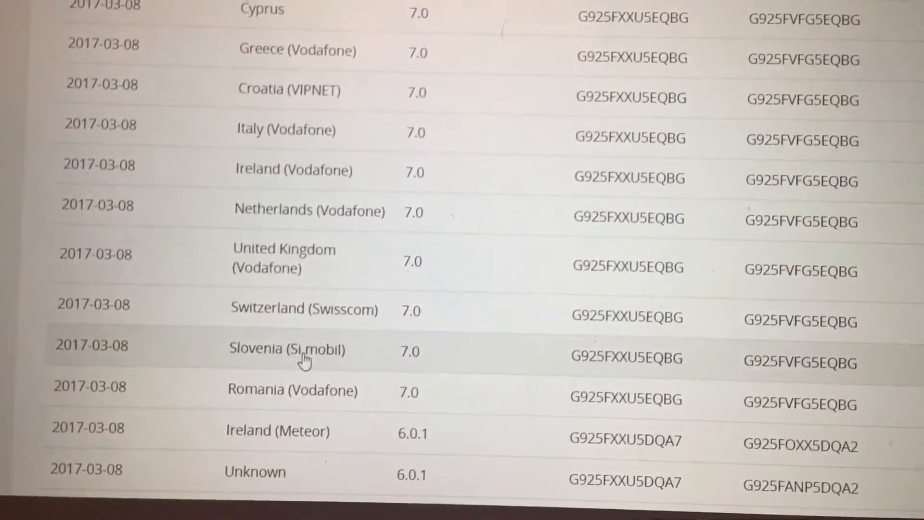
scroll("down", 3)
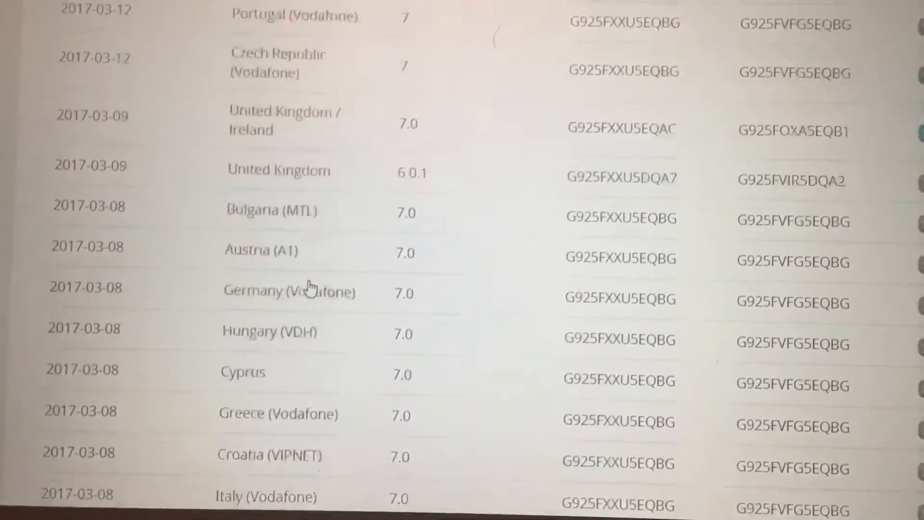
scroll("up", 3)
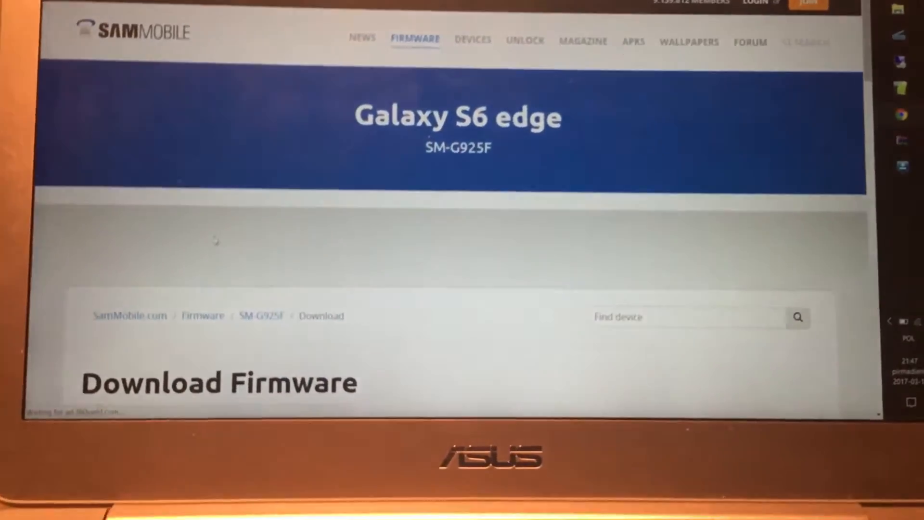
Step: Scroll to the Premium Benefits table and join the €0 Free membership plan
scroll("down", 3)
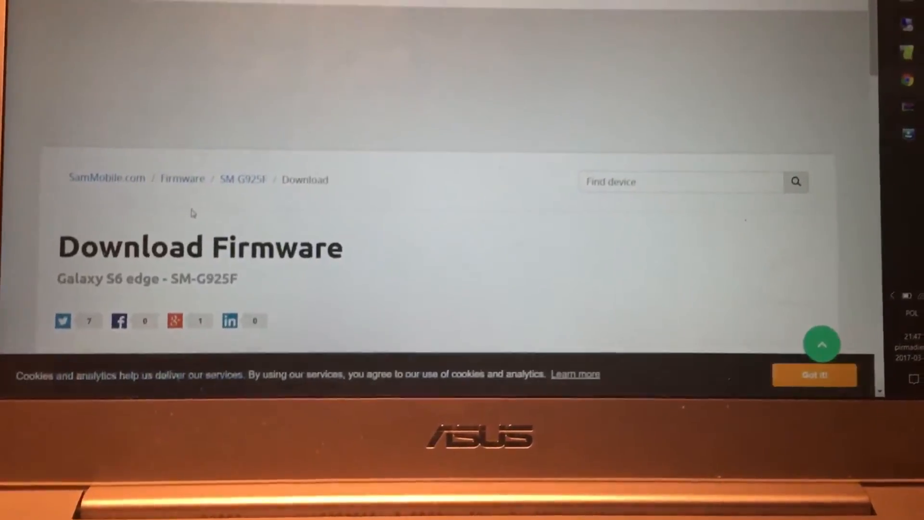
scroll("down", 3)
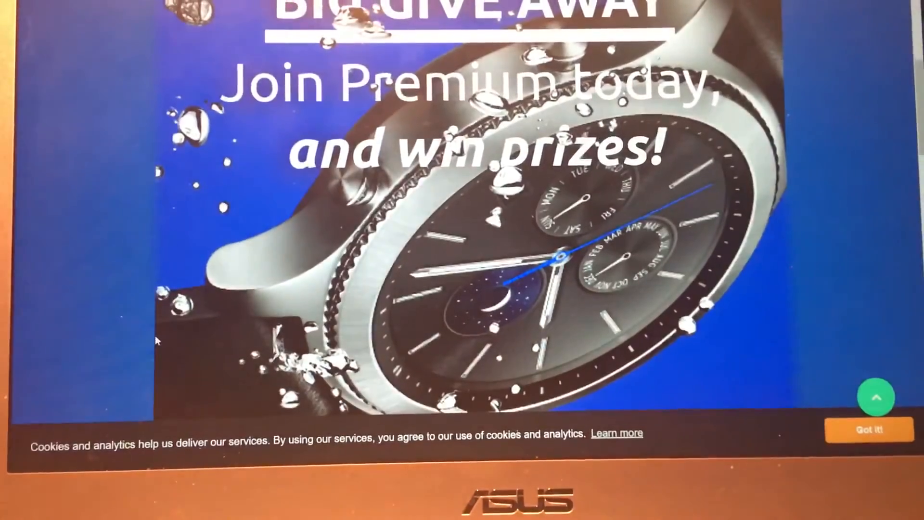
scroll("down", 3)
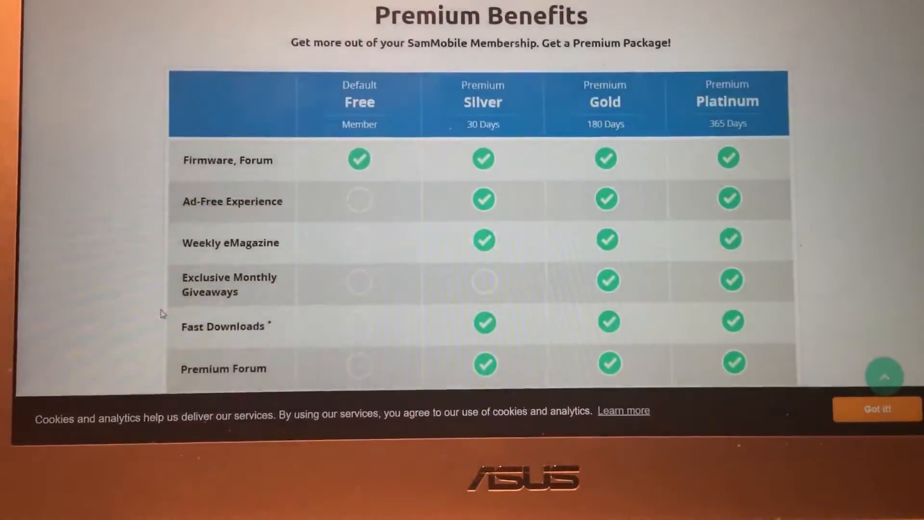
scroll("down", 3)
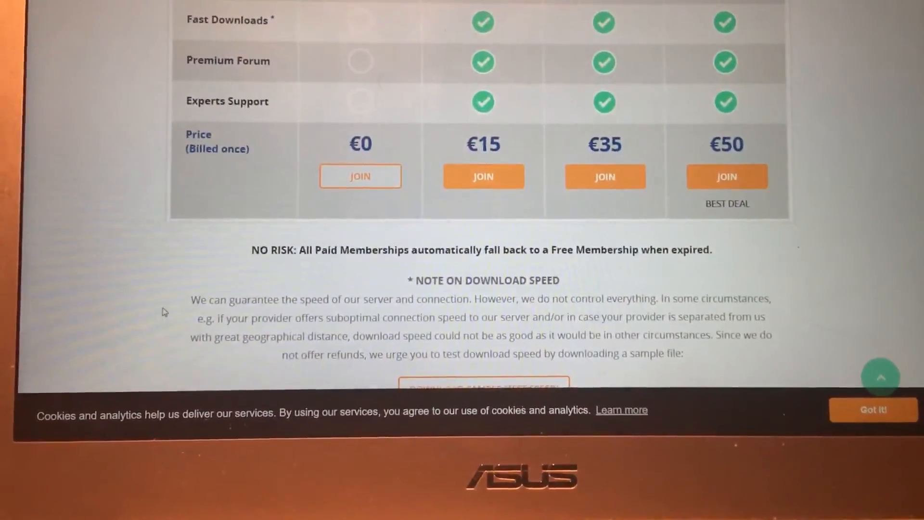
scroll("down", 3)
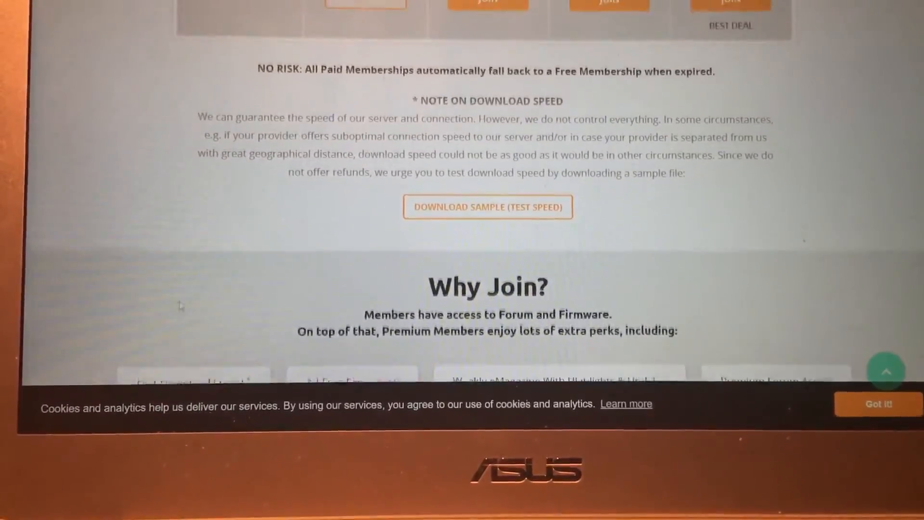
scroll("up", 3)
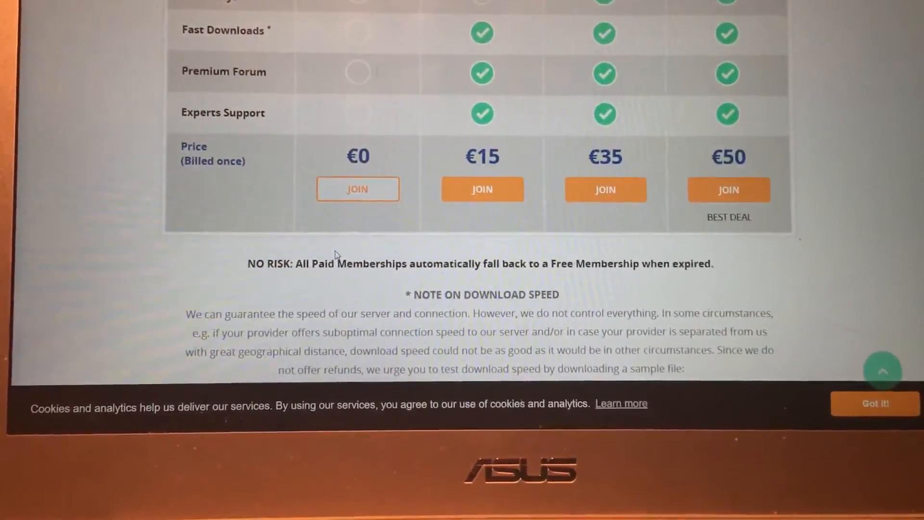
mouse_move(357, 189)
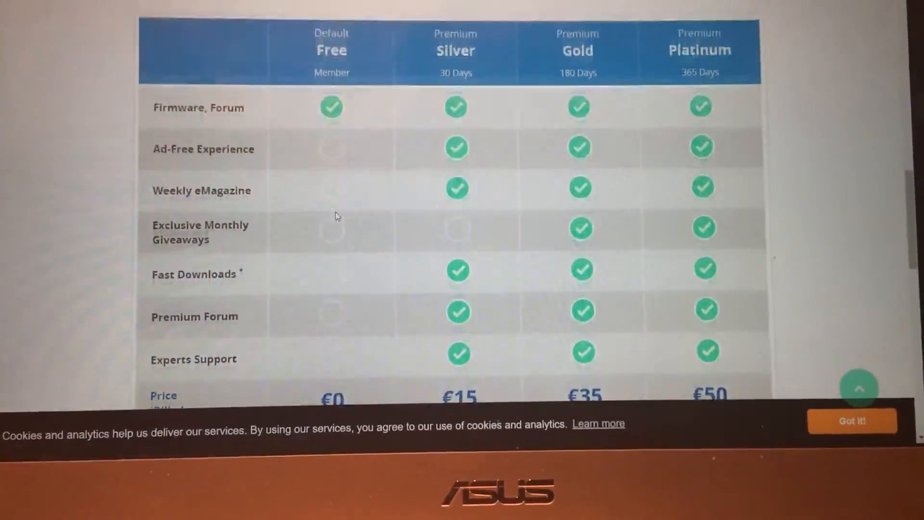
scroll("down", 3)
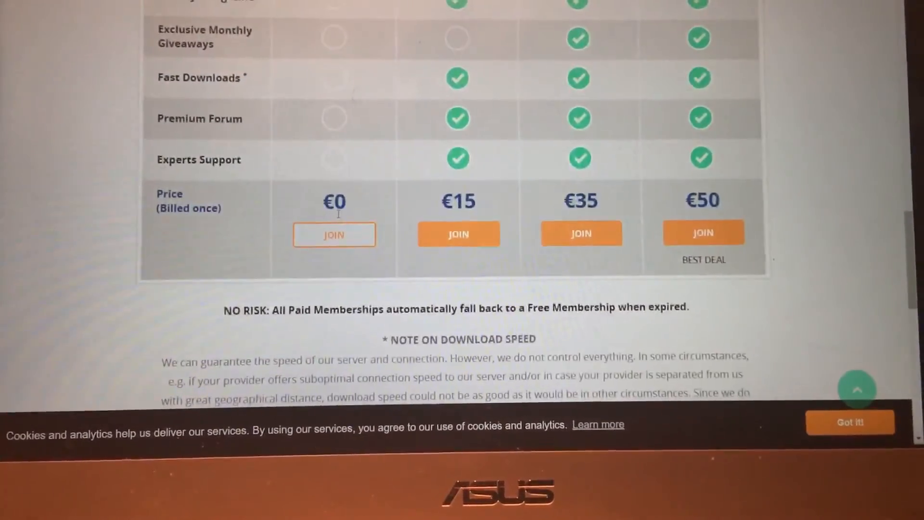
left_click(334, 235)
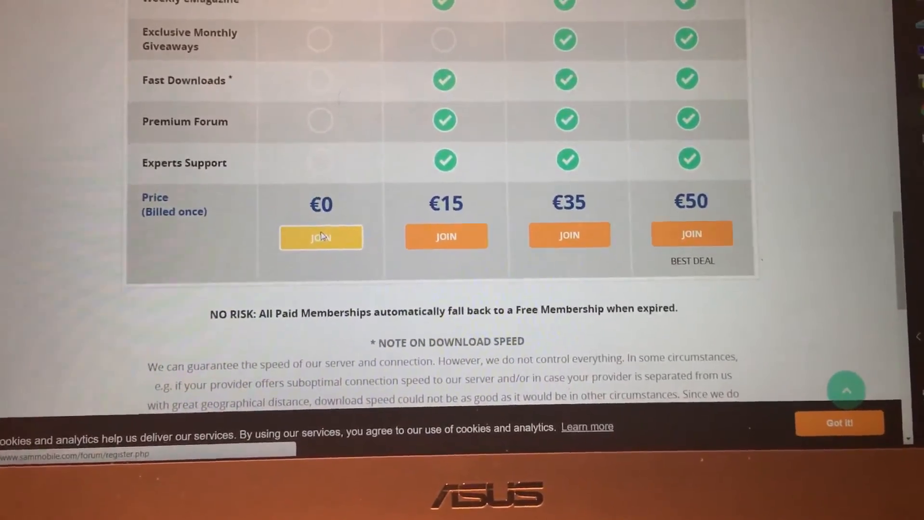
left_click(322, 237)
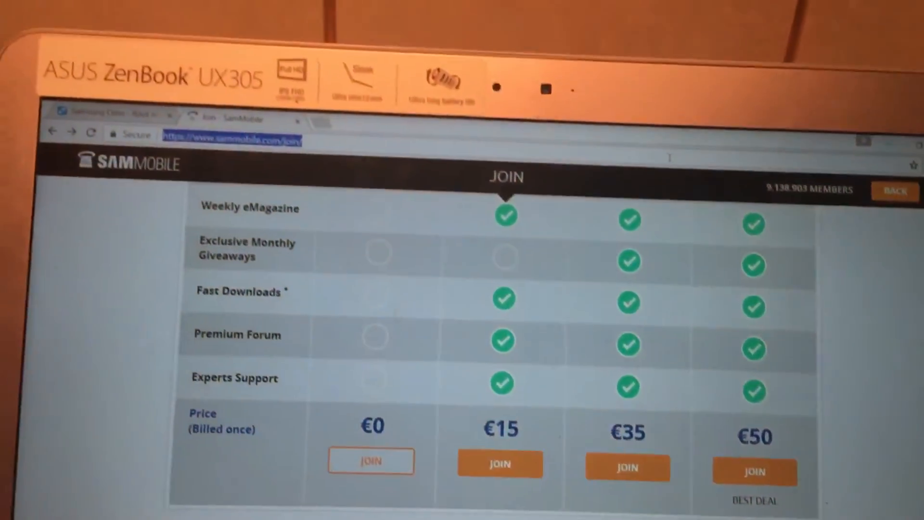
scroll("down", 3)
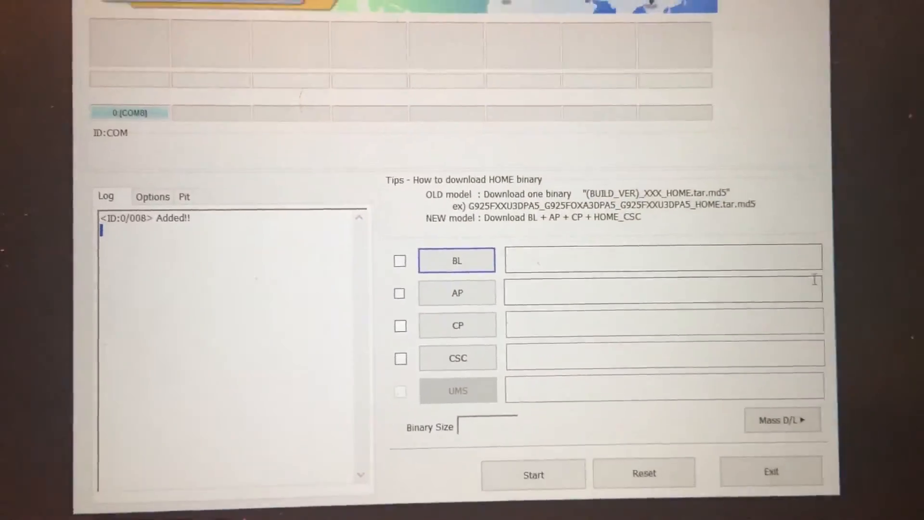
Step: Browse for a BL bootloader firmware file with the phone detected on COM8
left_click(456, 261)
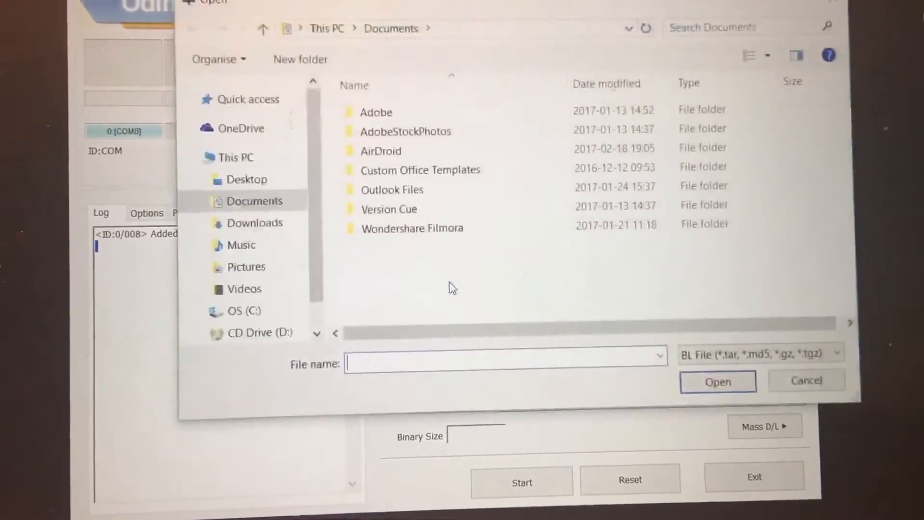